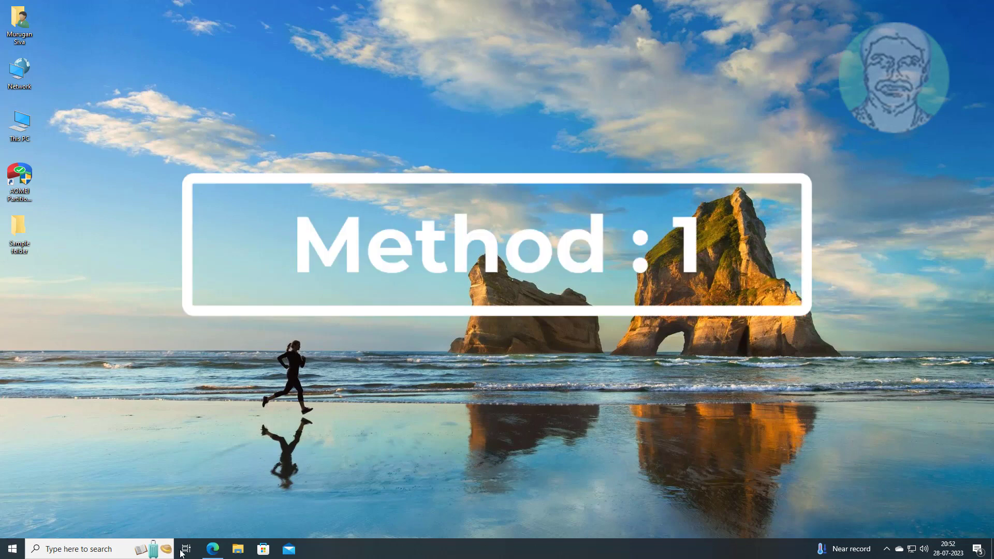
- Open Device Manager from the Start menu and show the VMware SVGA 3D adapter's properties
right_click(12, 549)
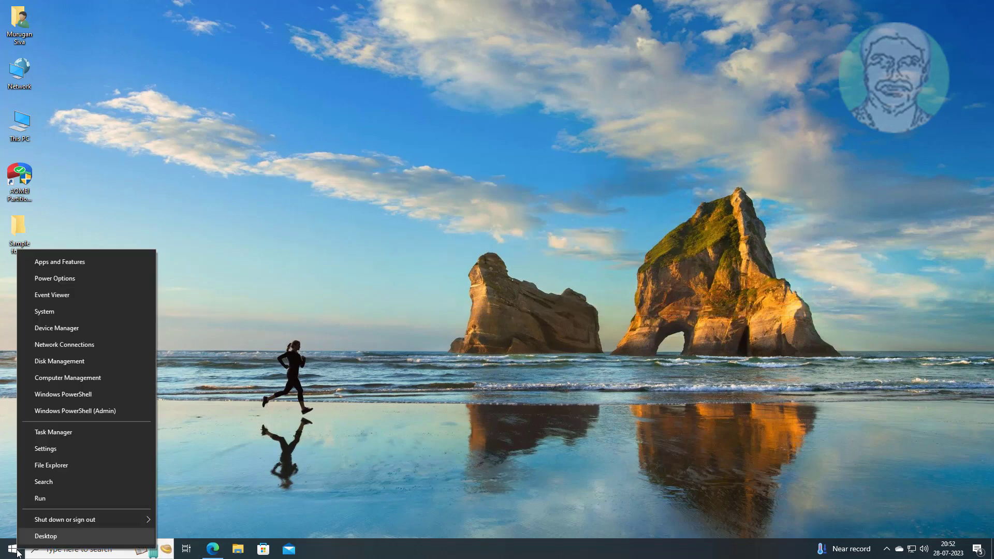
mouse_move(76, 312)
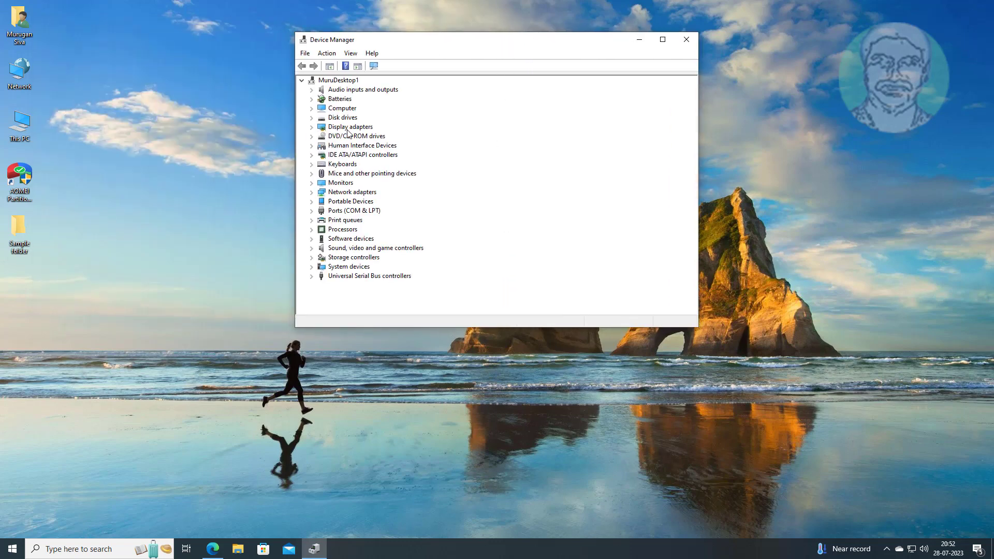
click(311, 126)
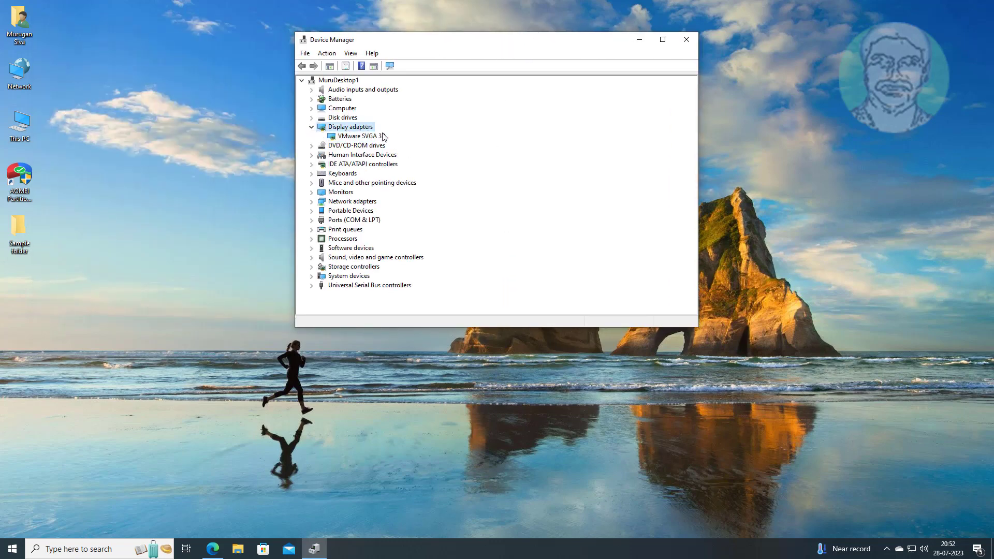
right_click(361, 135)
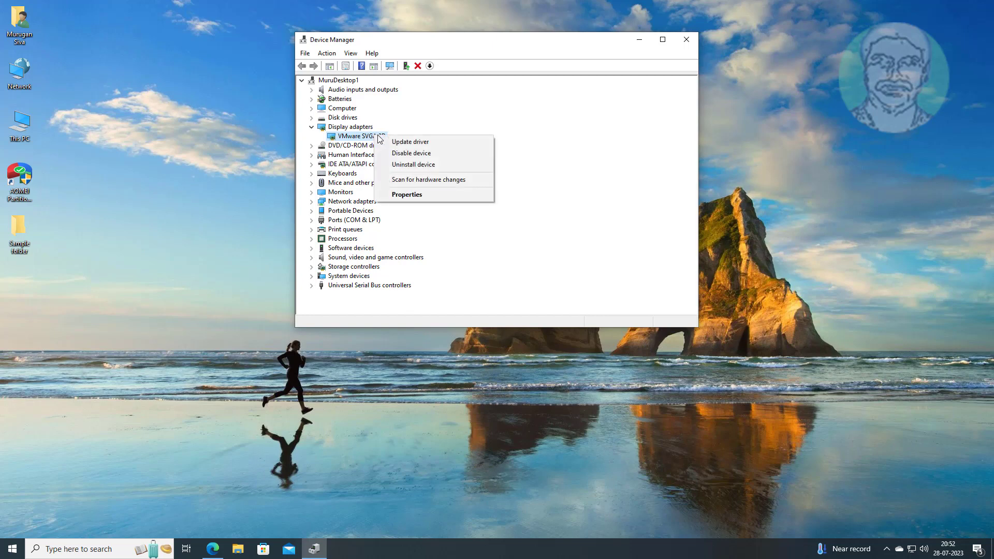
click(406, 193)
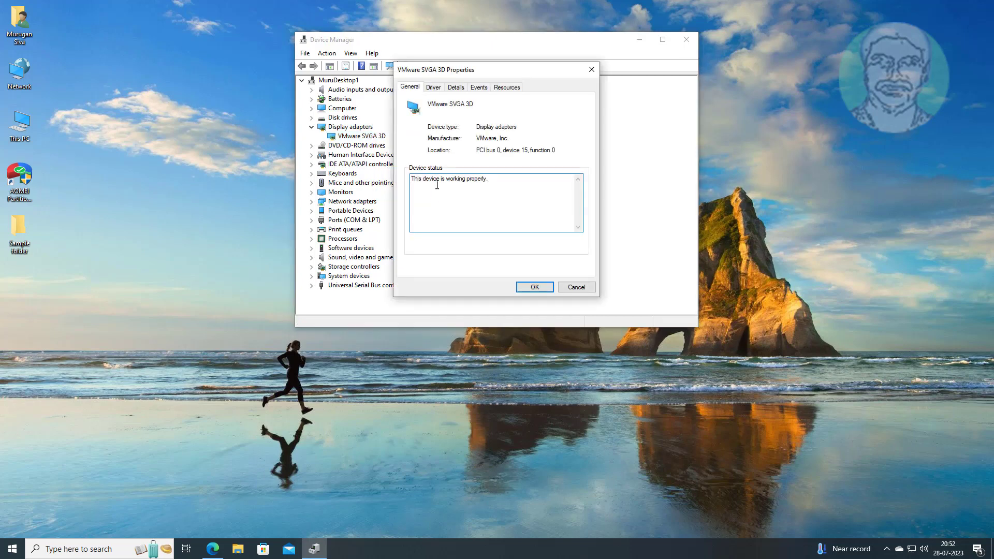
- From the adapter's Driver details, start Roll Back Driver
click(433, 87)
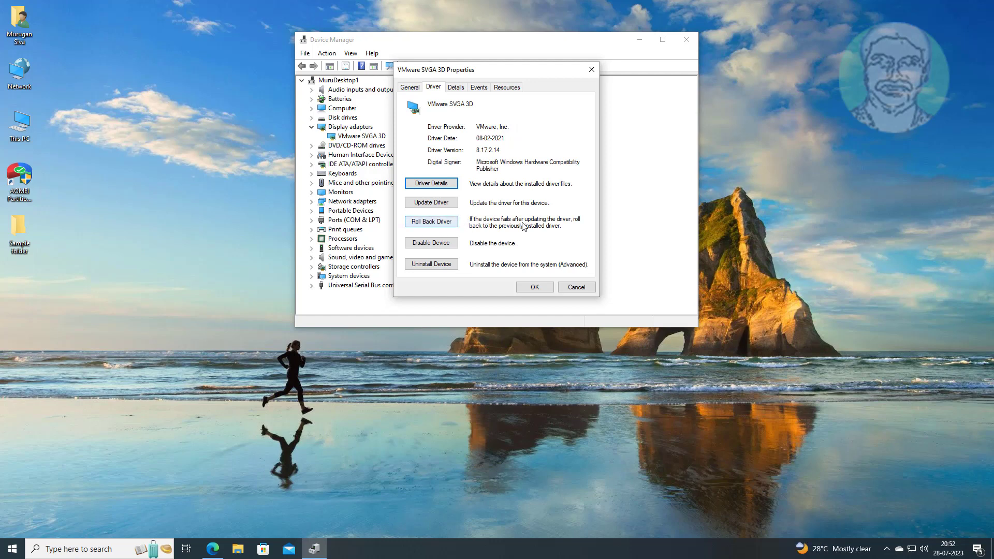
mouse_move(430, 221)
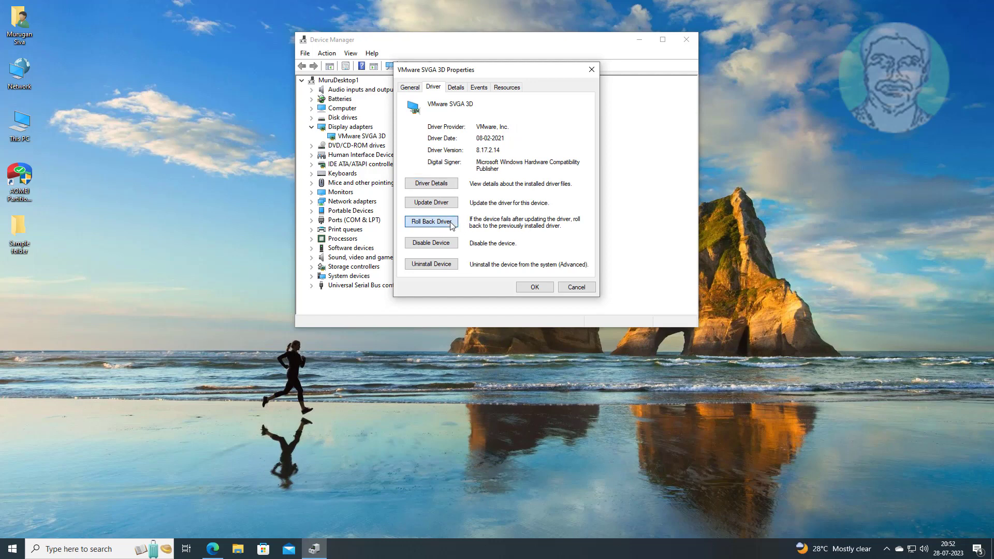
click(431, 221)
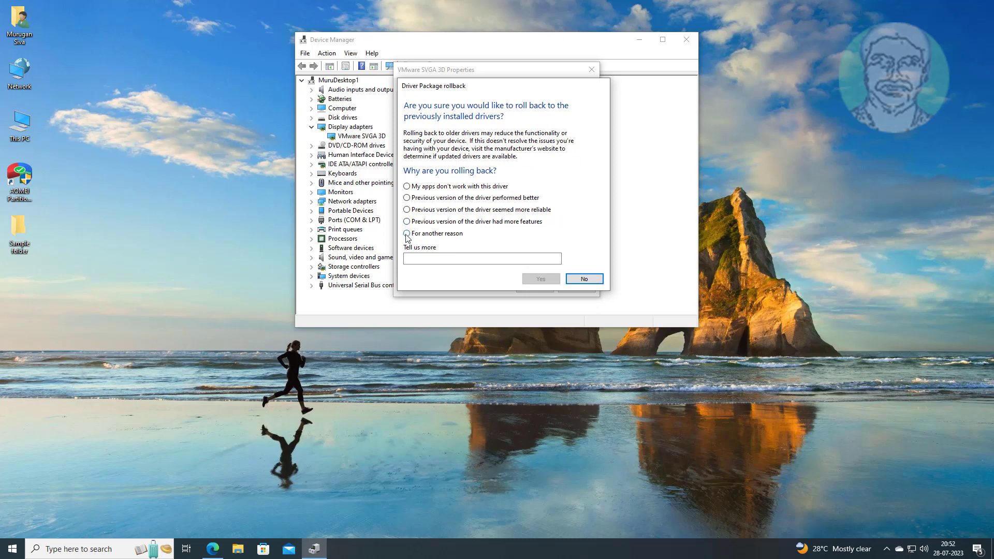
- Confirm the rollback with reason 'For another reason' and note 'Working', then close the properties
click(405, 233)
text(Not)
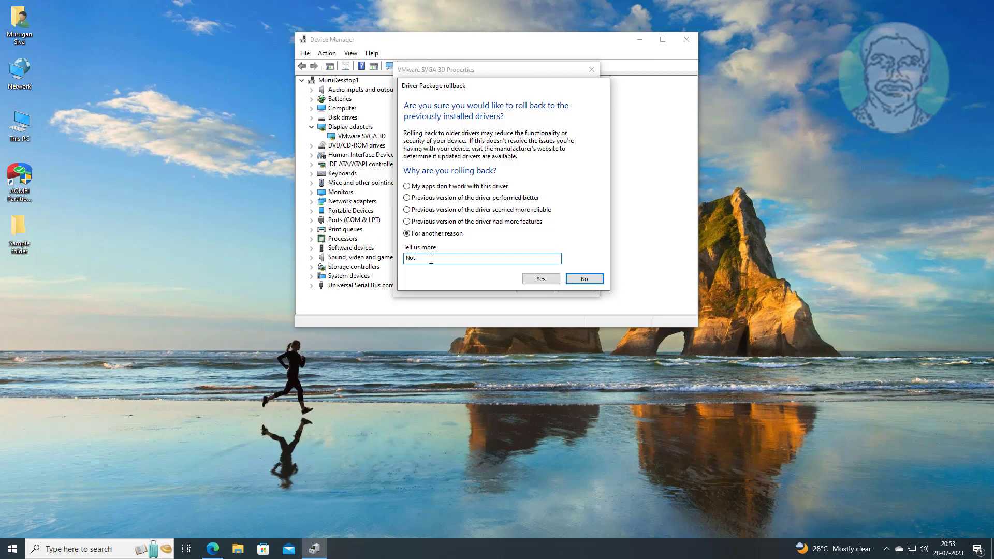
text(Working)
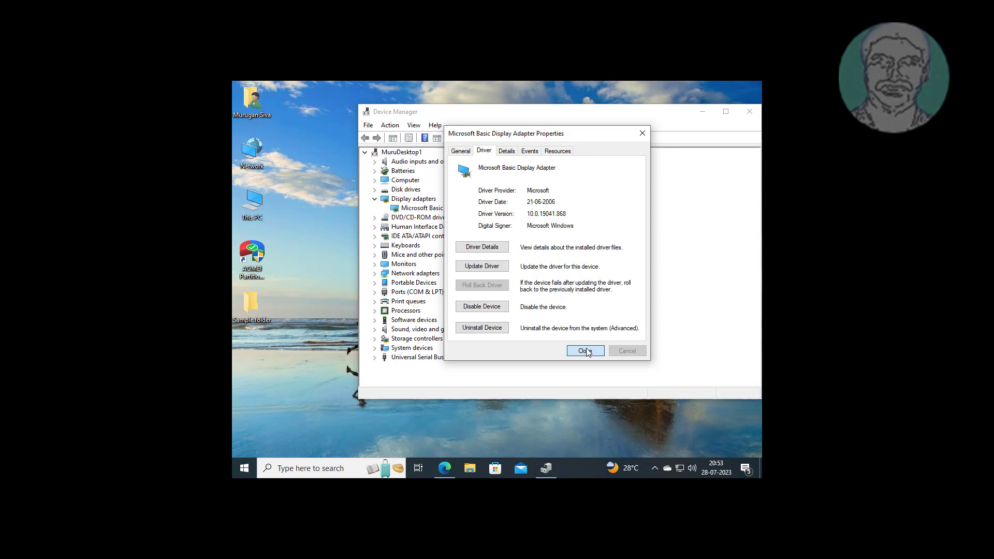
click(584, 351)
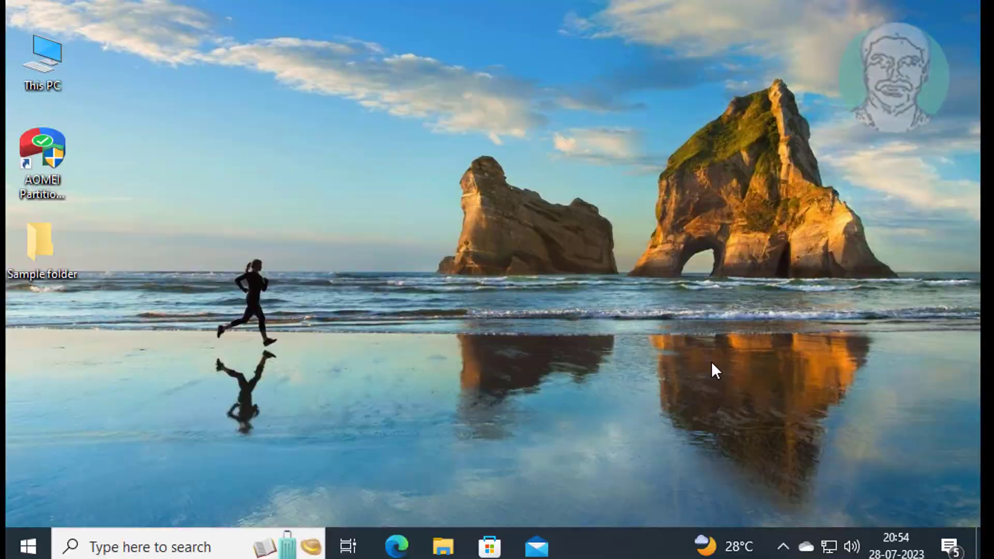
- Search Edge for 'amd graphics driver' and open the AMD Drivers and Support result
click(396, 546)
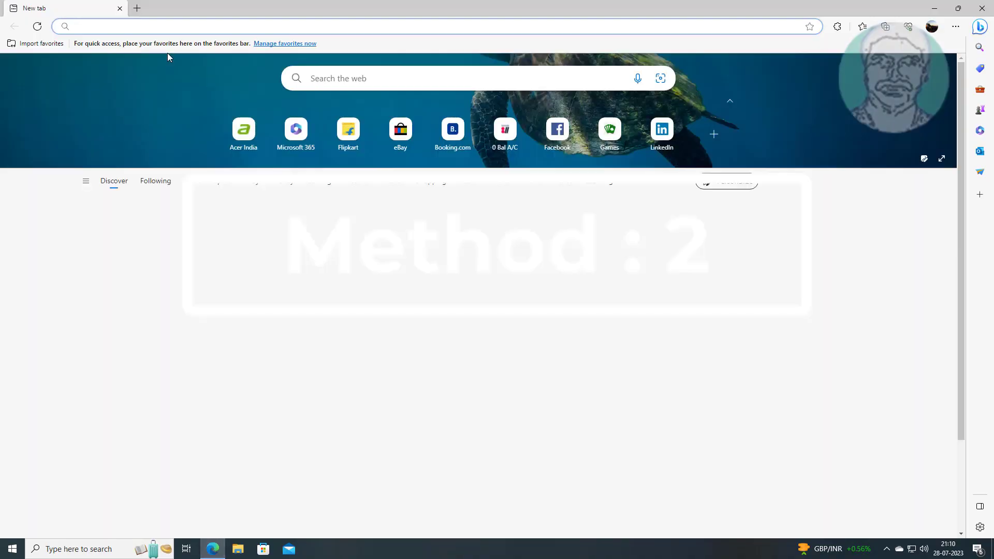
text(amd graphics)
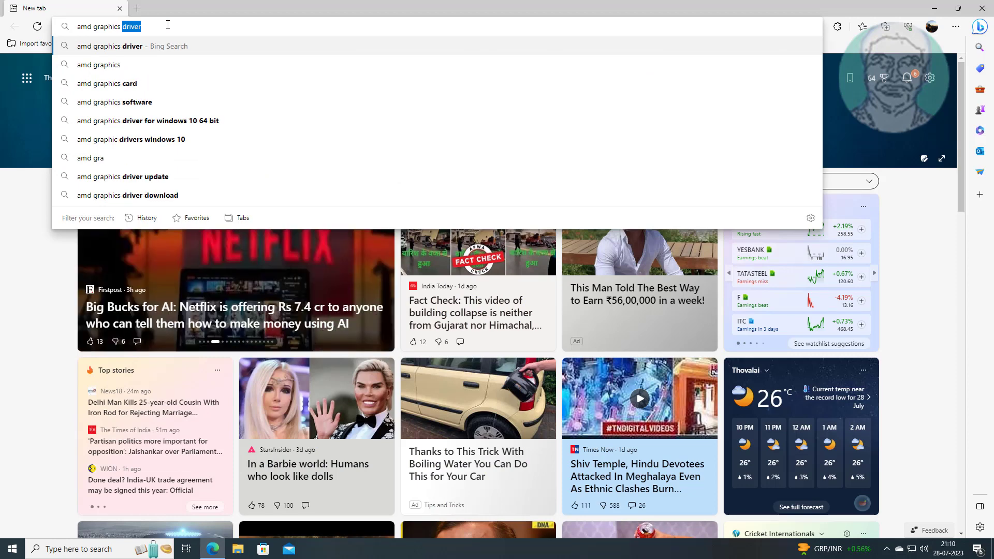
key(Return)
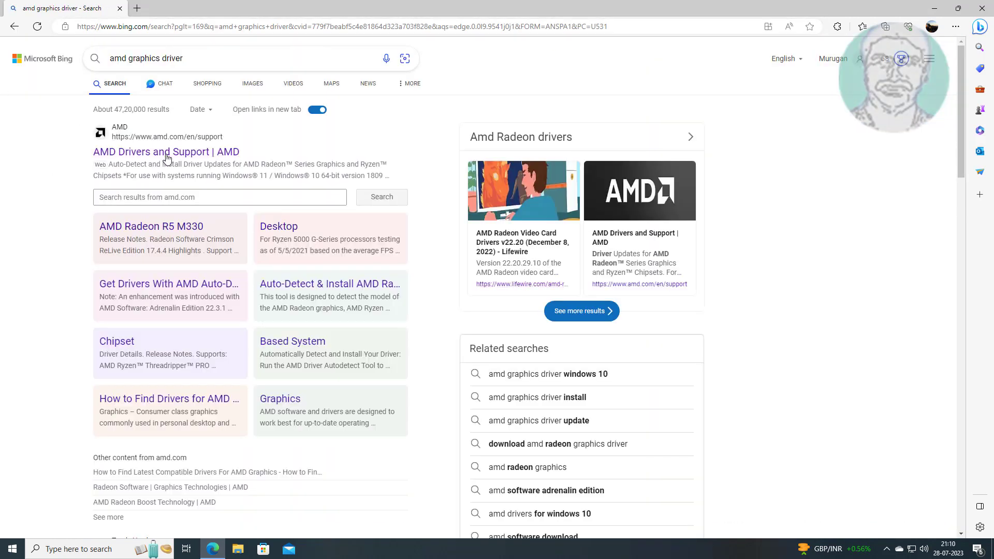
click(166, 152)
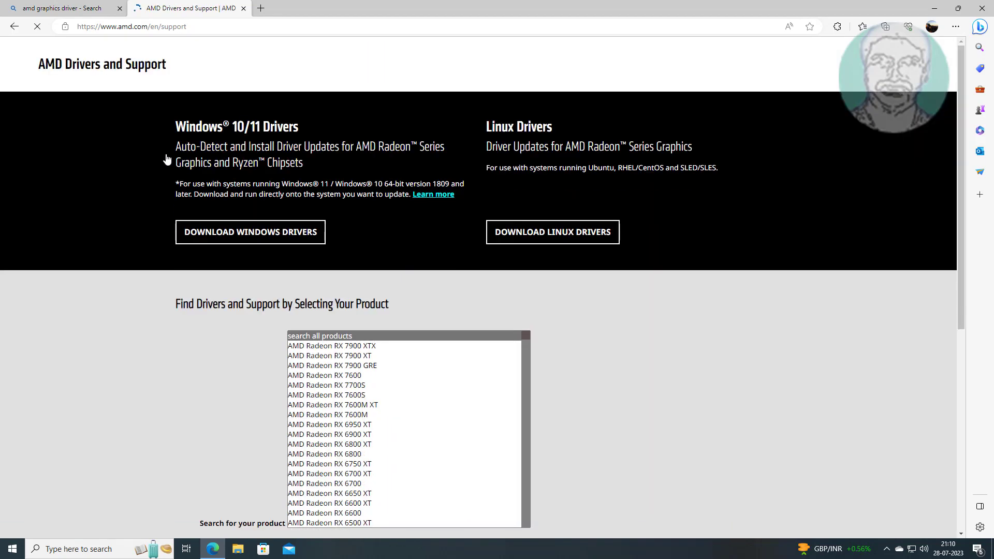
- Select Graphics › Radeon RX Vega Series › Radeon RX Vega 64 and submit to its driver page
scroll(down, 3)
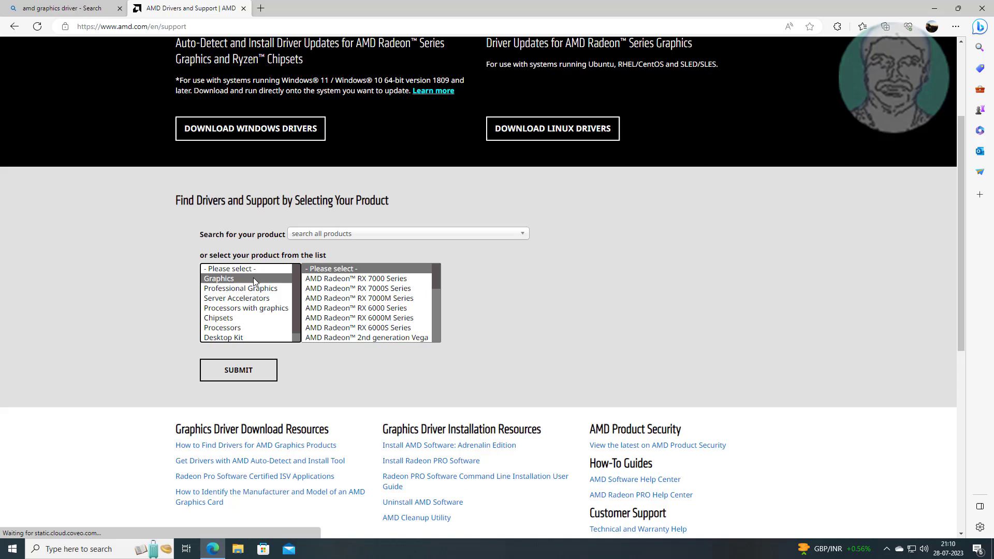
mouse_move(370, 300)
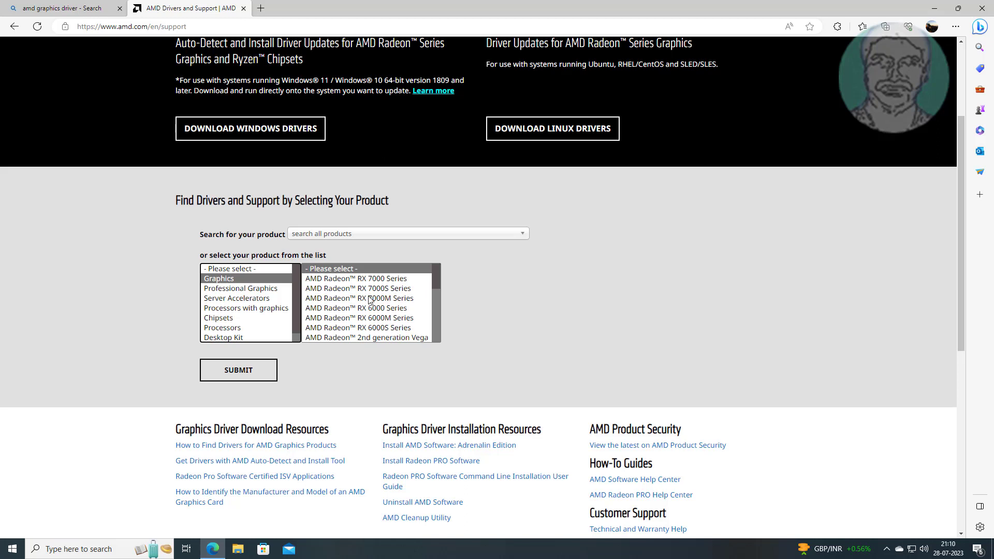
scroll(down, 3)
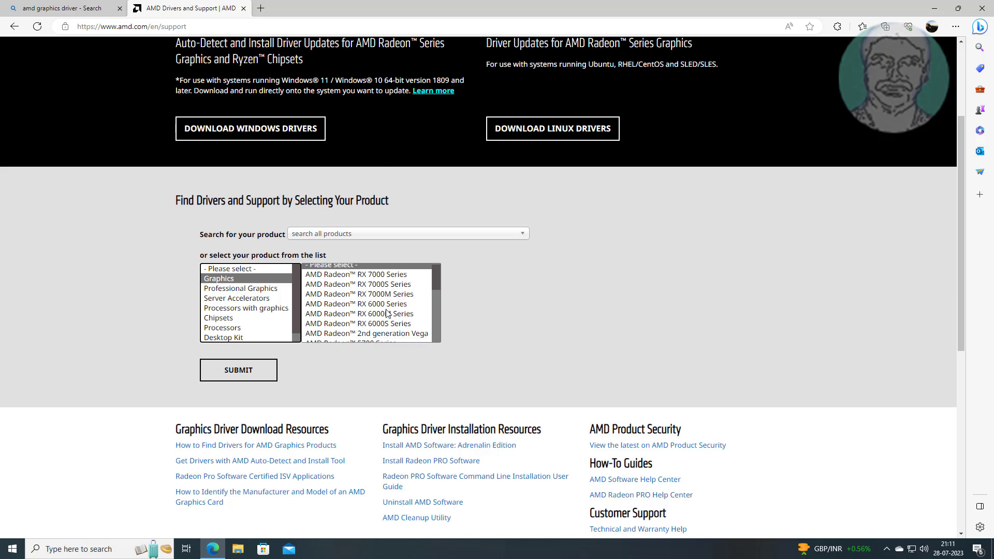
scroll(down, 3)
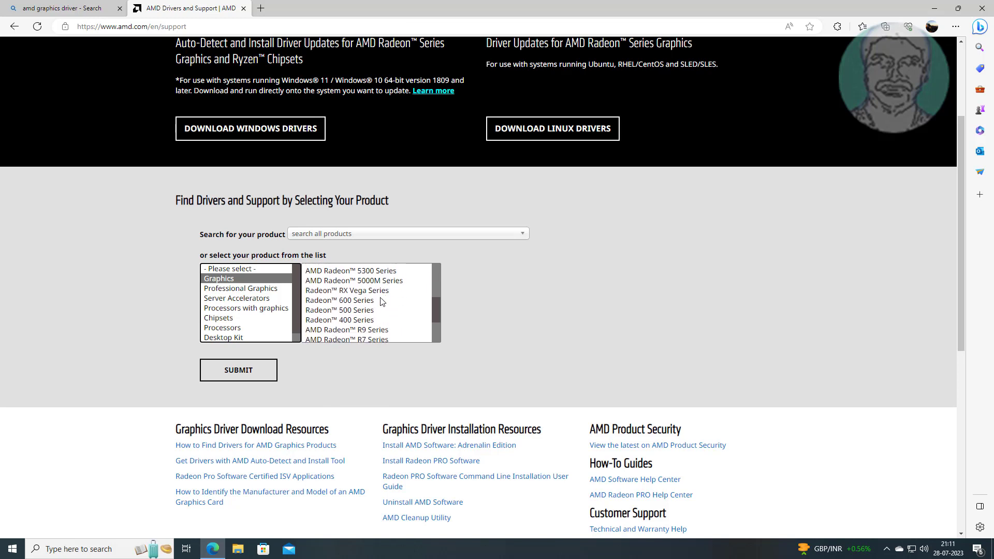
click(348, 289)
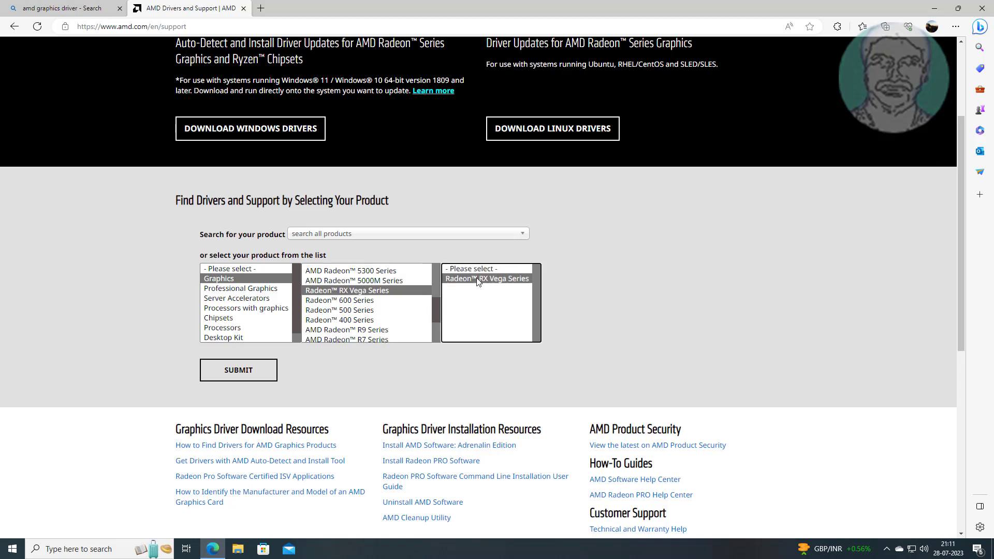
click(486, 278)
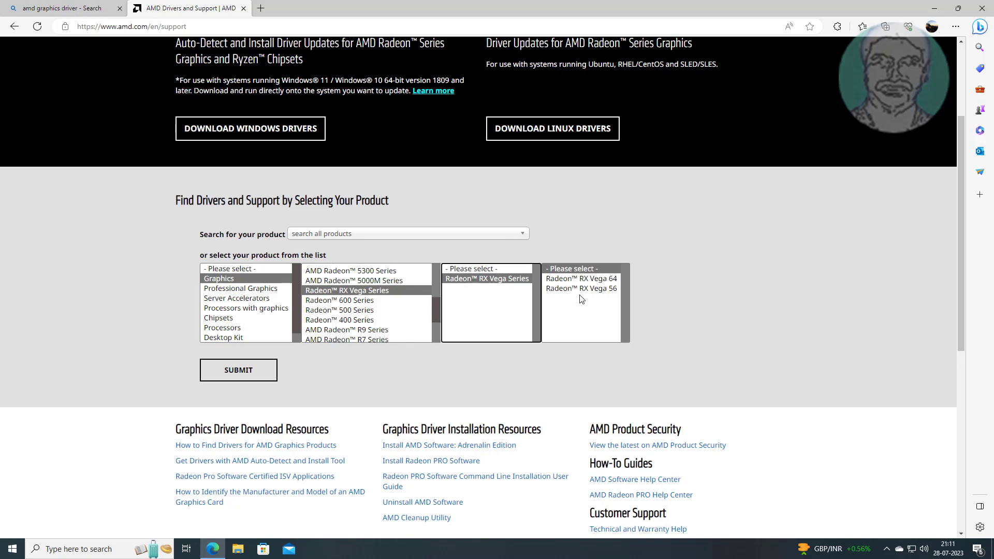
click(583, 278)
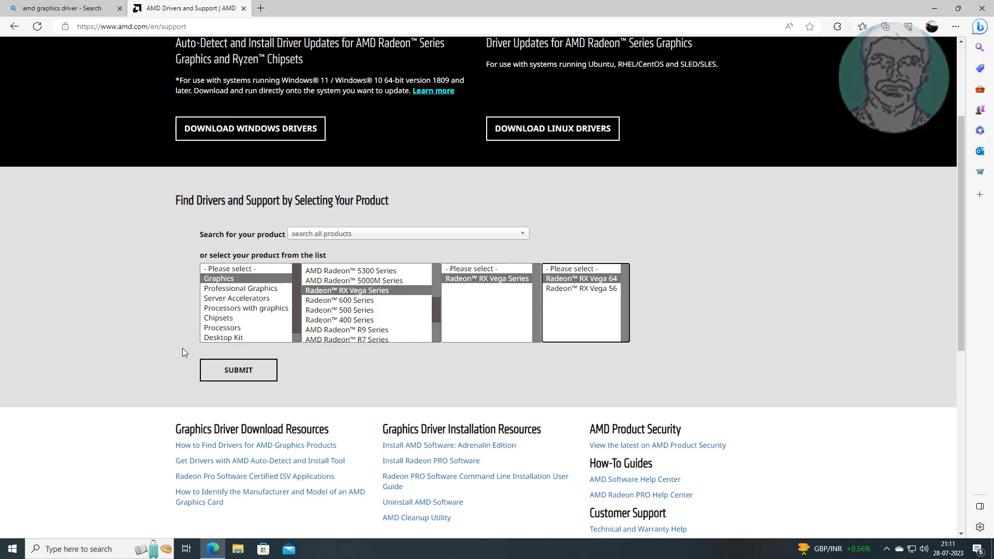
click(238, 369)
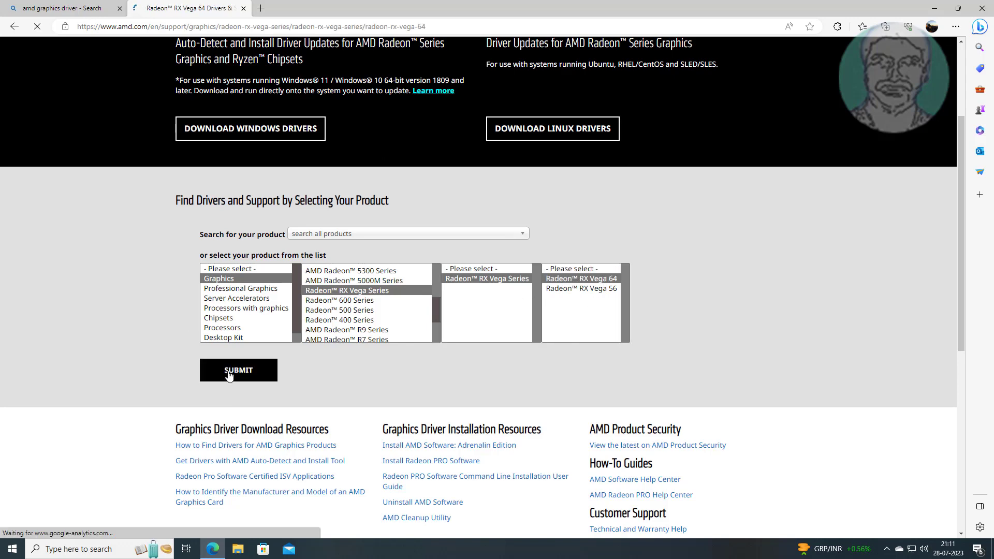
- Under Windows 10 - 64-Bit Edition, download the Auto-Detect and Install Adrenalin tool
click(238, 371)
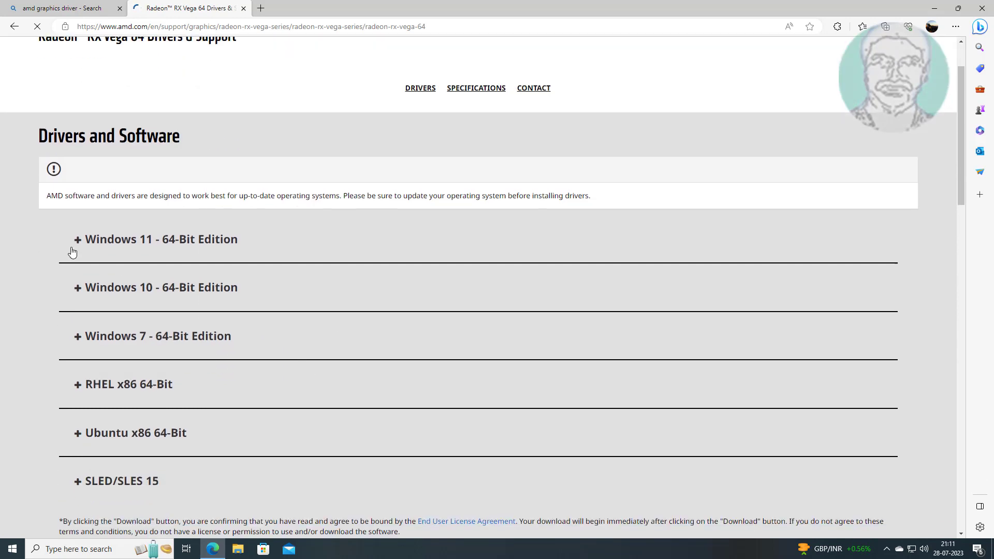
mouse_move(251, 447)
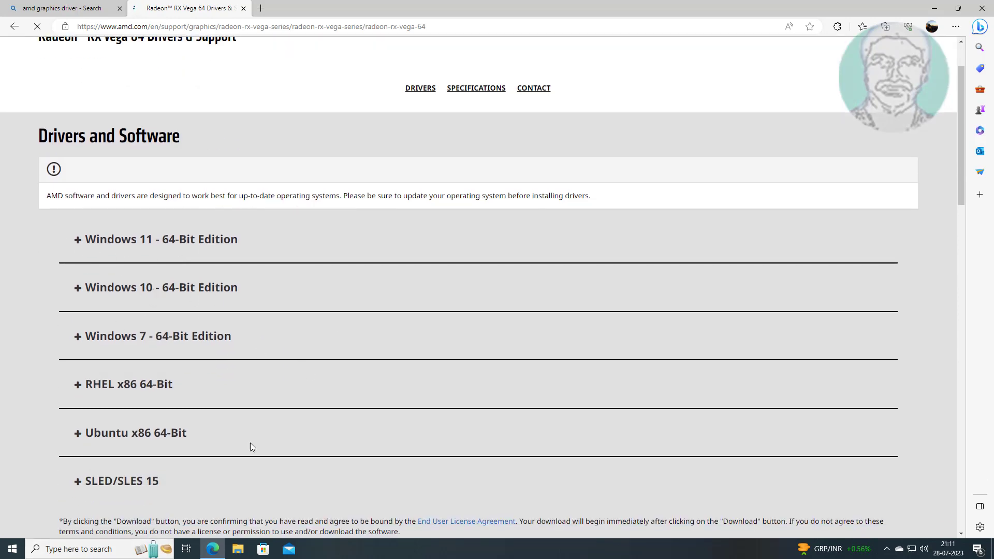
click(155, 286)
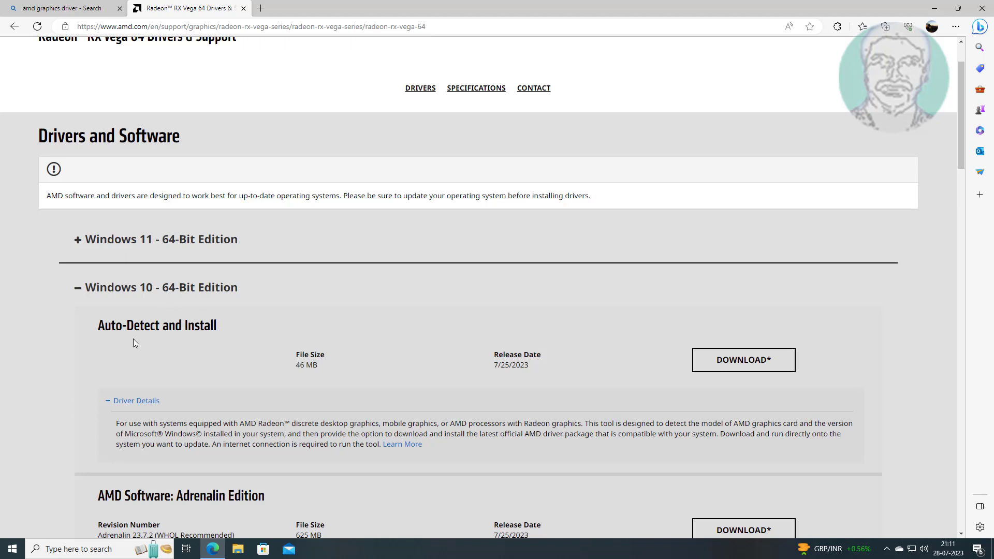
mouse_move(382, 364)
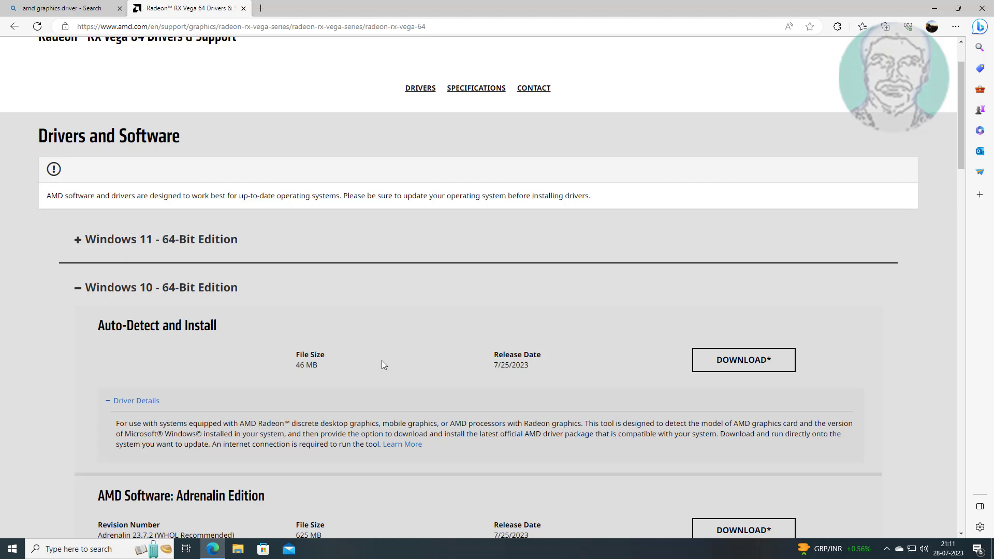
mouse_move(679, 370)
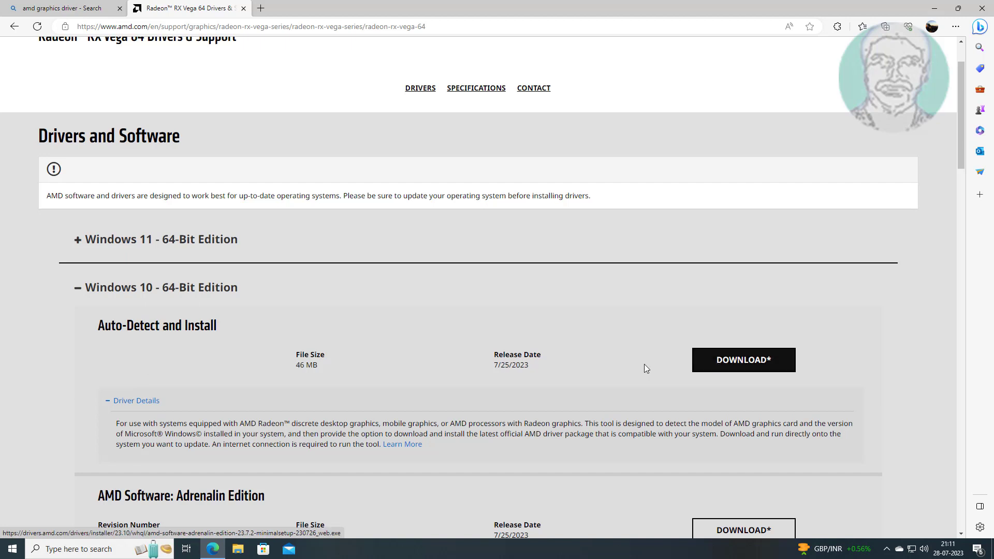
click(136, 400)
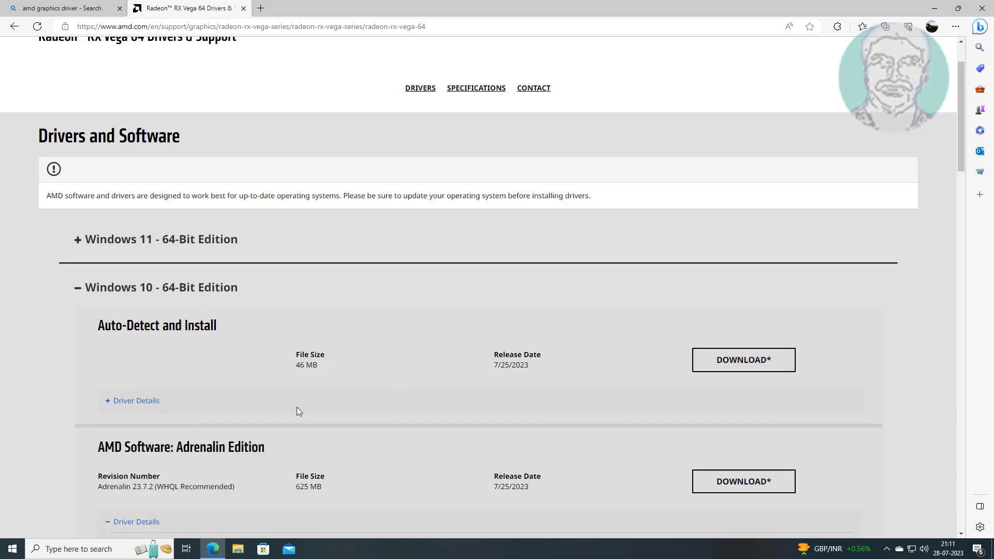
scroll(down, 3)
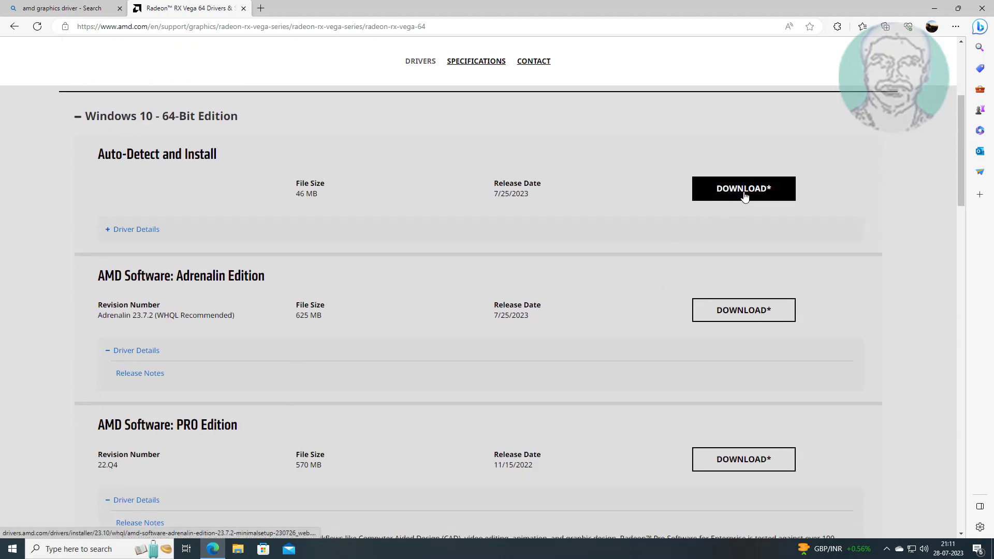
click(743, 189)
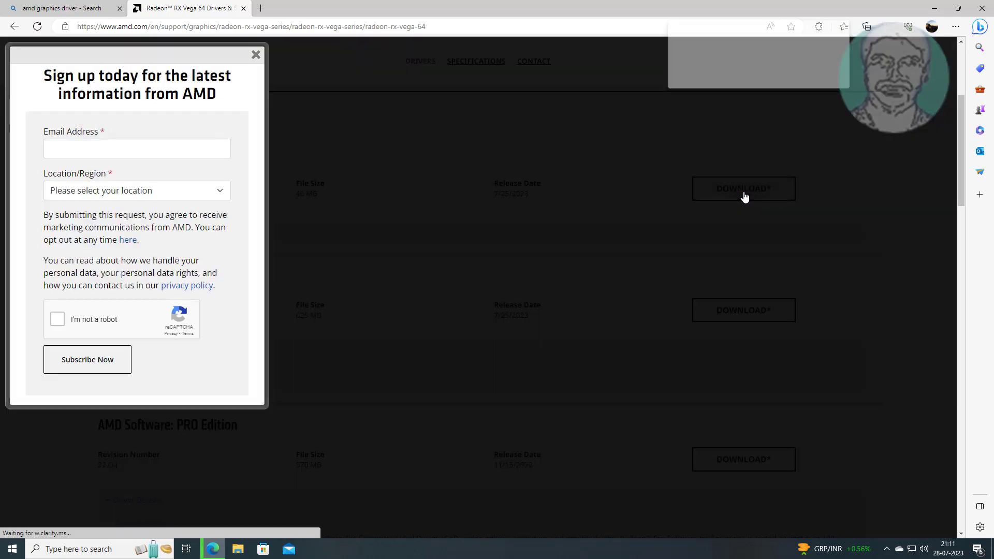
- Dismiss the AMD sign-up popup and launch the downloaded Adrenalin setup from Edge's Downloads
click(885, 26)
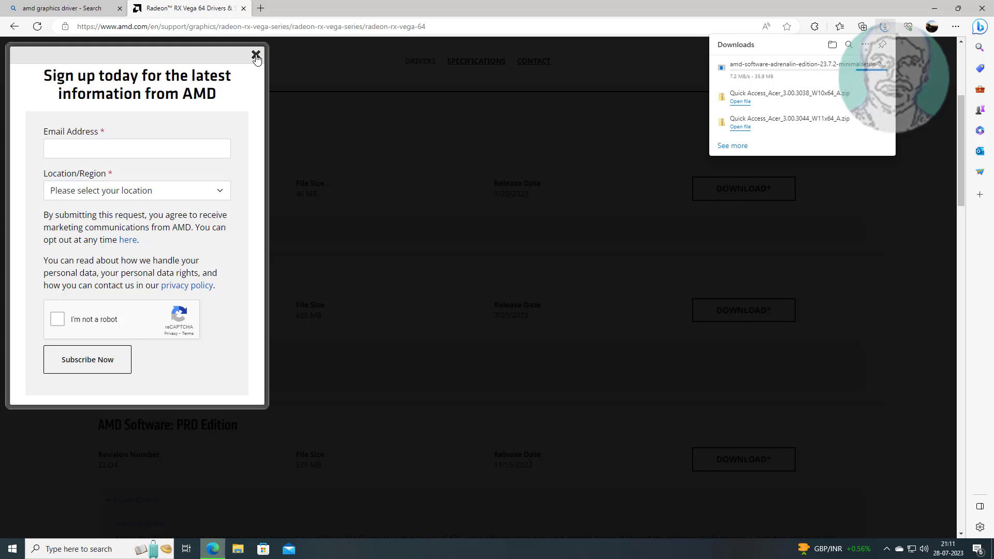
click(256, 56)
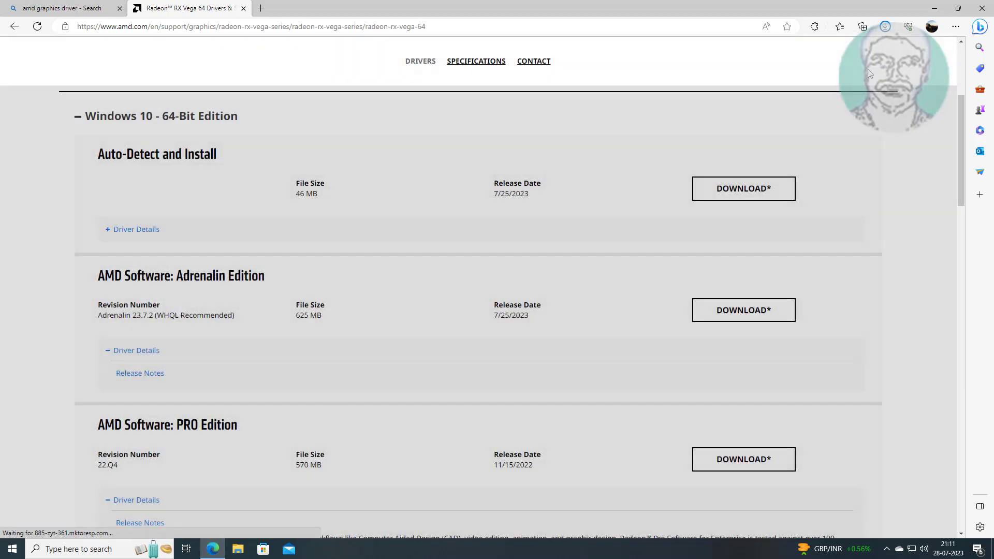
click(885, 27)
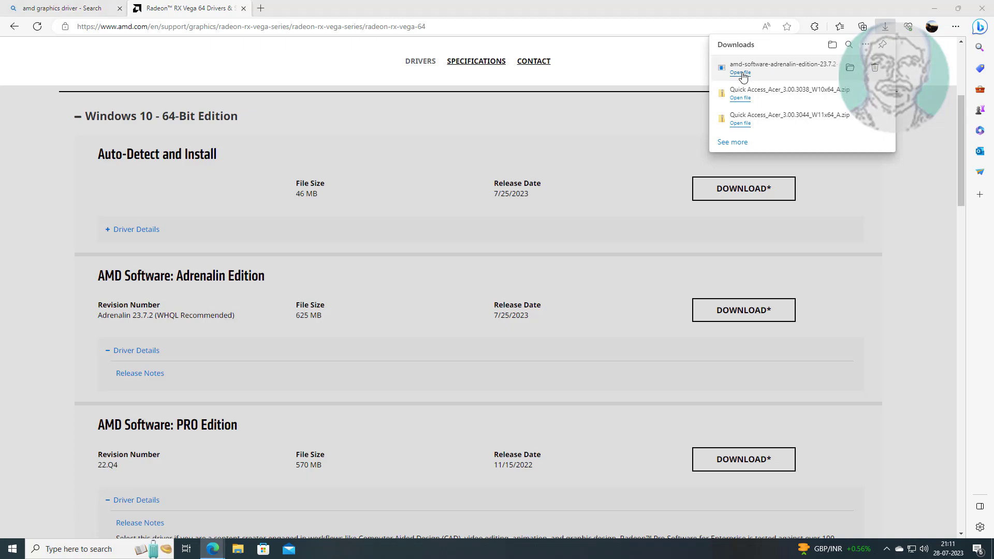
click(739, 73)
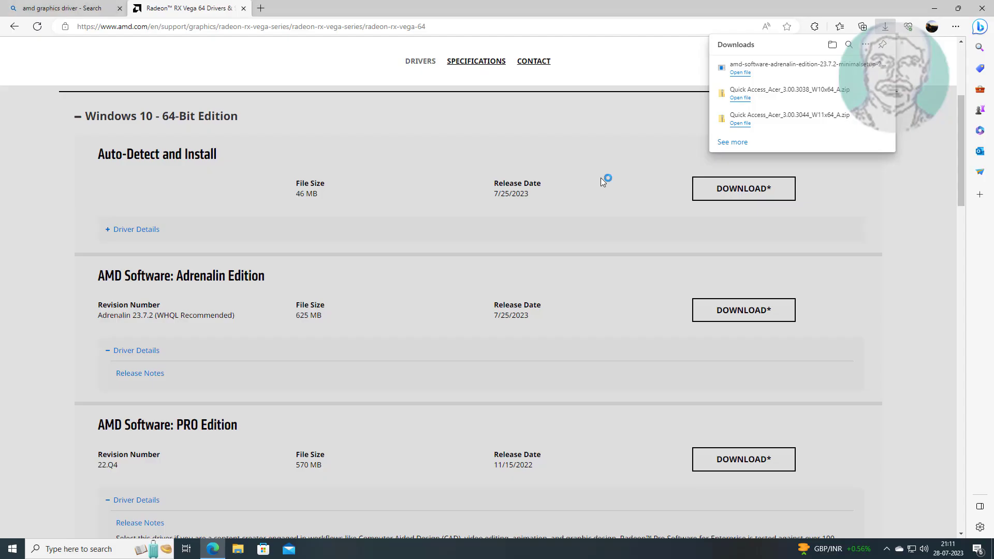
- Start installing Adrenalin Edition into the default destination folder
click(739, 71)
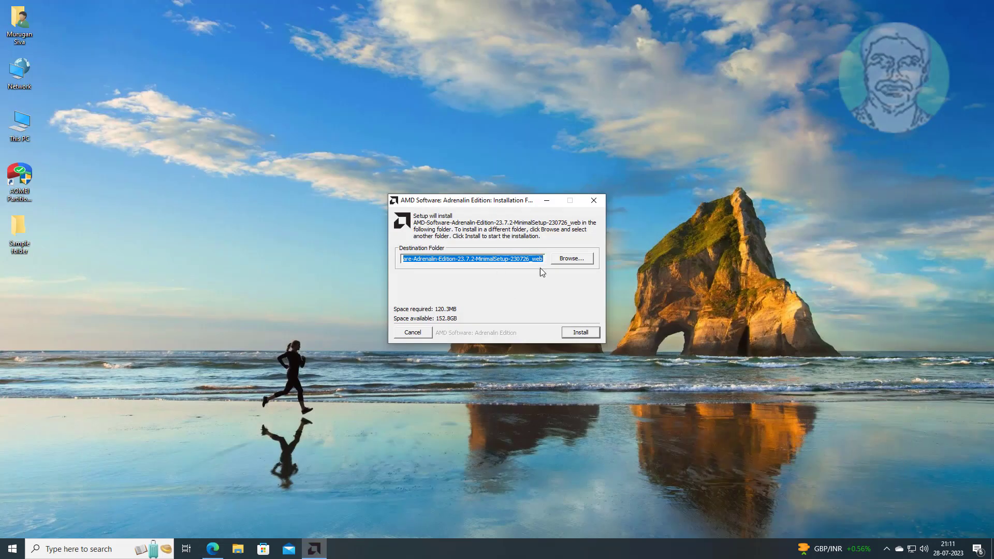
click(580, 333)
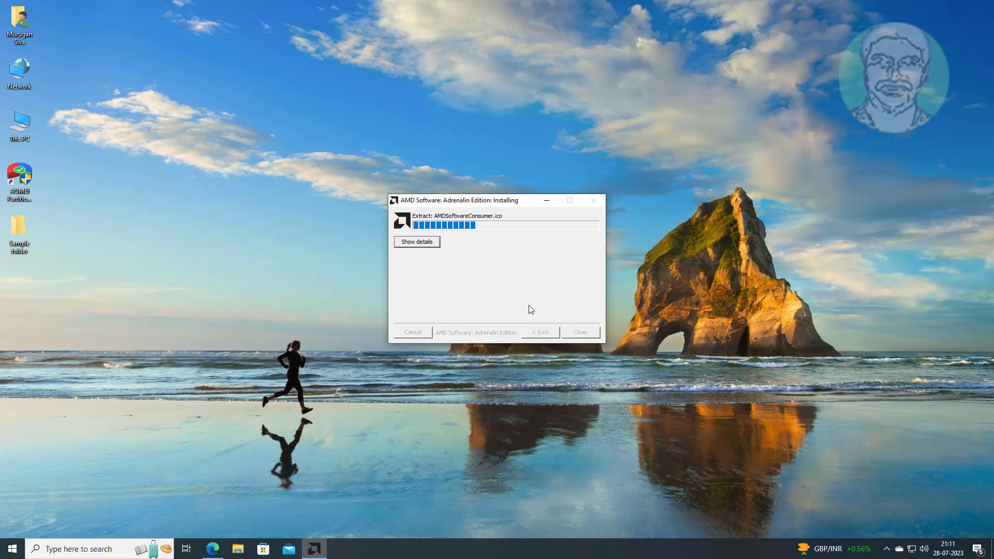